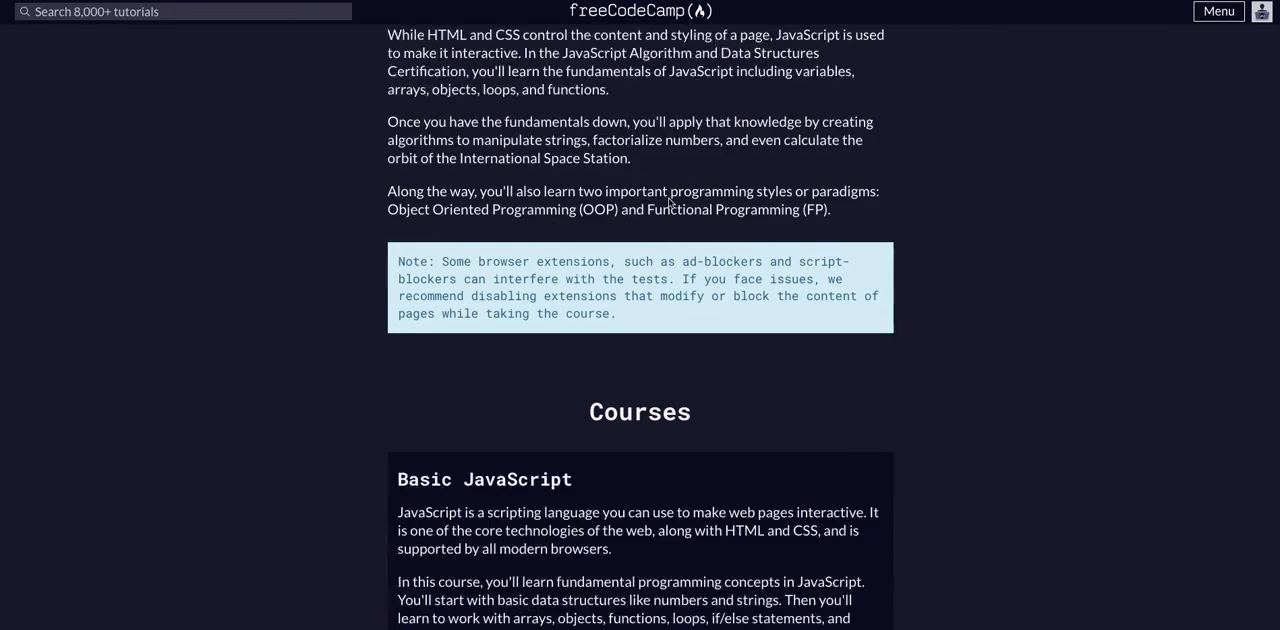
Scroll the Basic JavaScript list and open the 'Return Early Pattern for Functions' challenge.
{"action": "scroll", "scroll_direction": "down", "scroll_amount": 3}
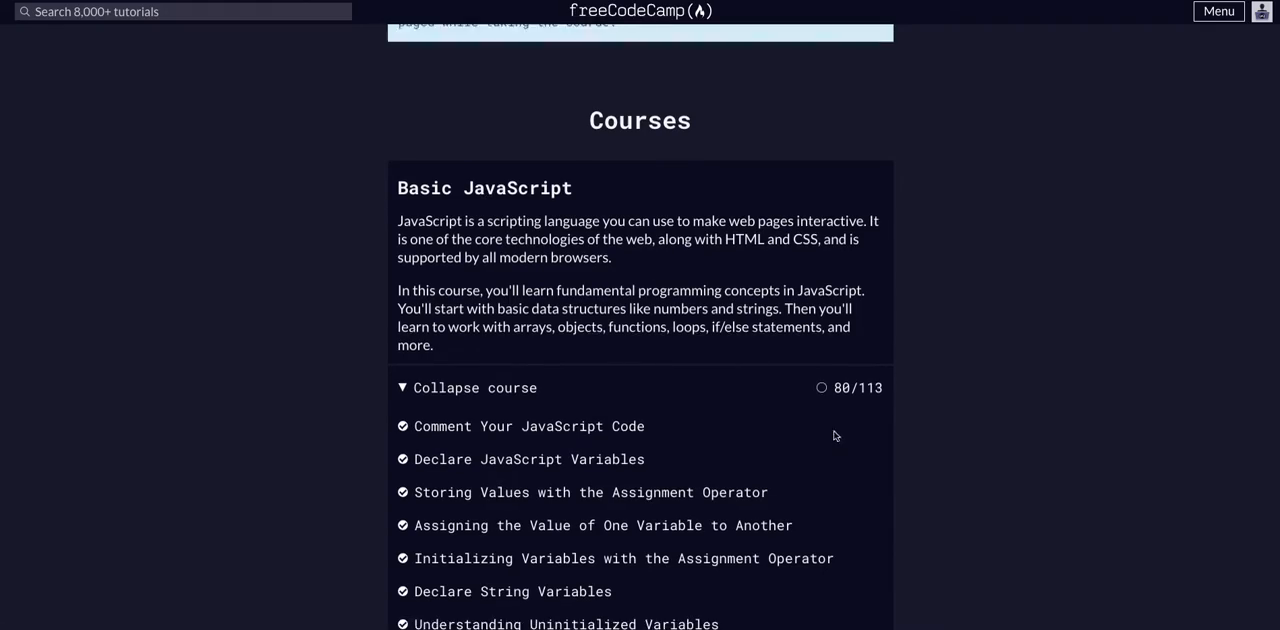
{"action": "scroll", "scroll_direction": "down", "scroll_amount": 3}
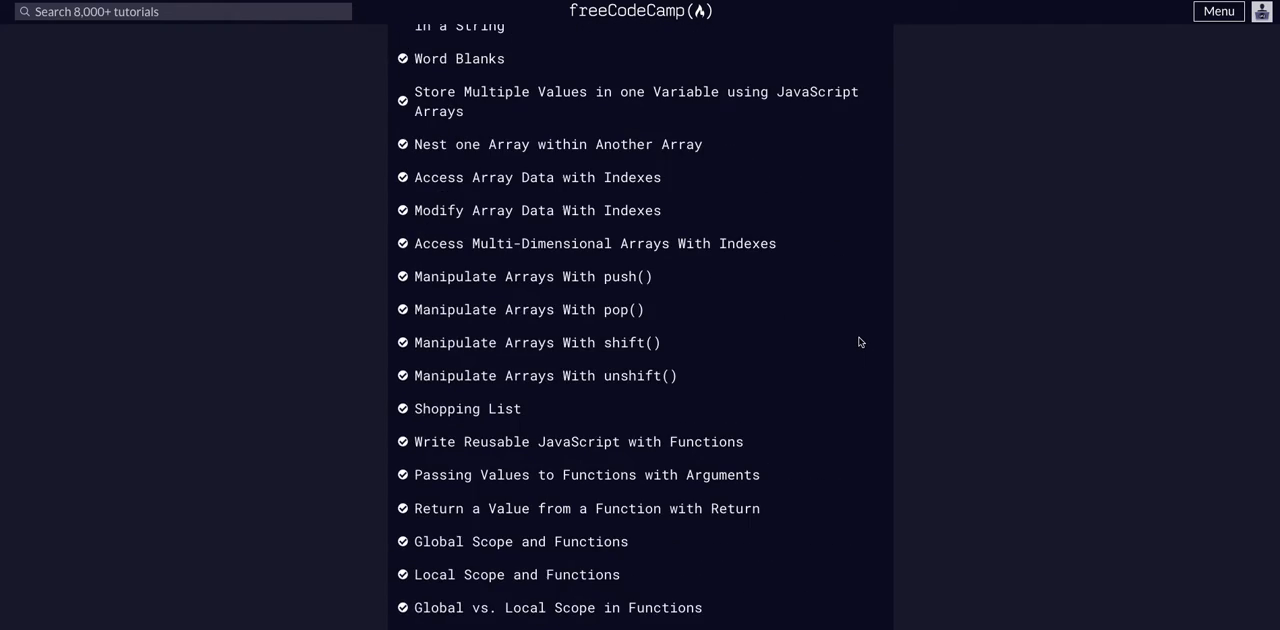
{"action": "scroll", "scroll_direction": "down", "scroll_amount": 3}
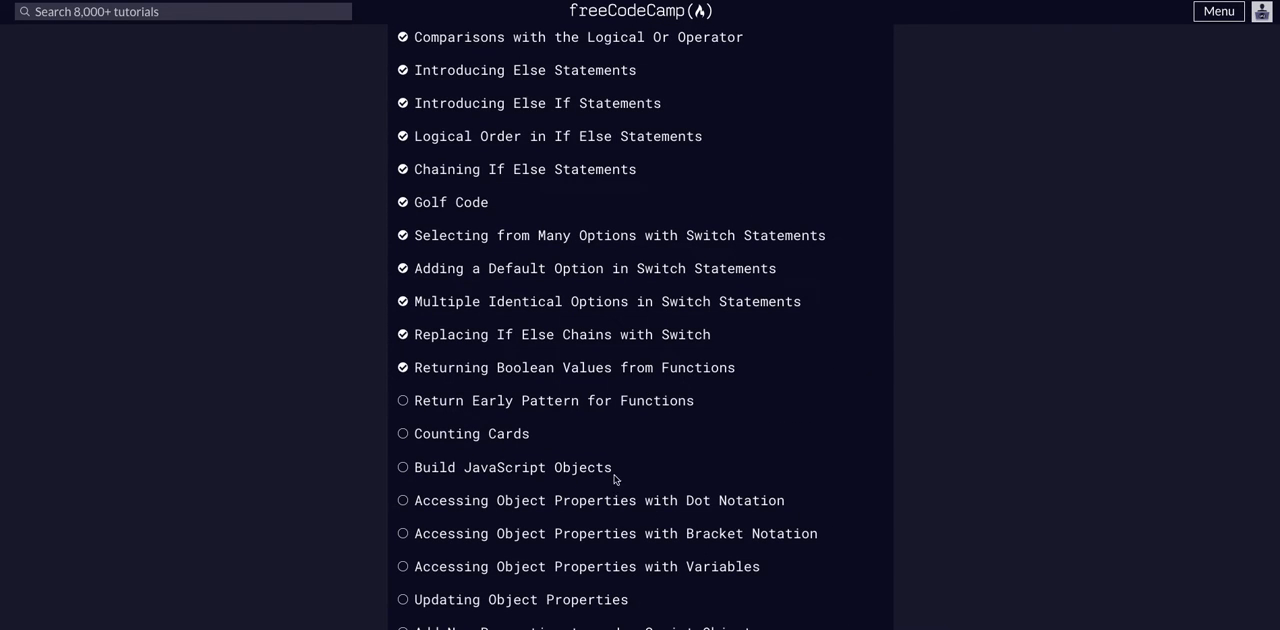
{"action": "mouse_move", "coordinate": [572, 414]}
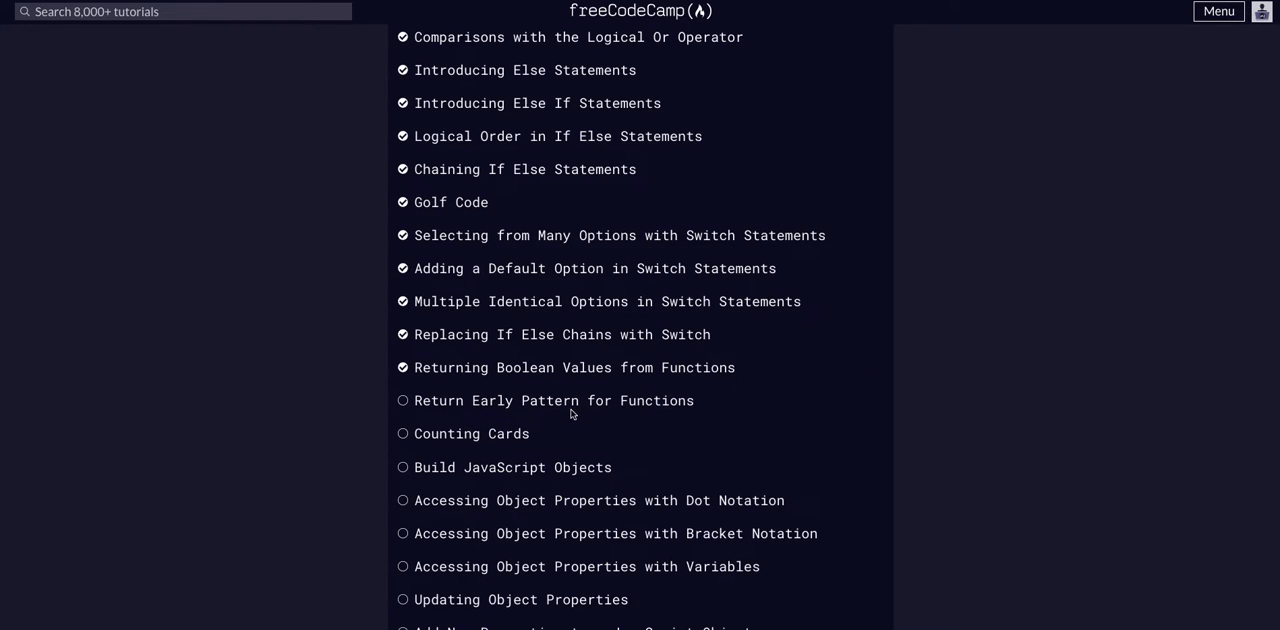
{"action": "left_click", "coordinate": [552, 400]}
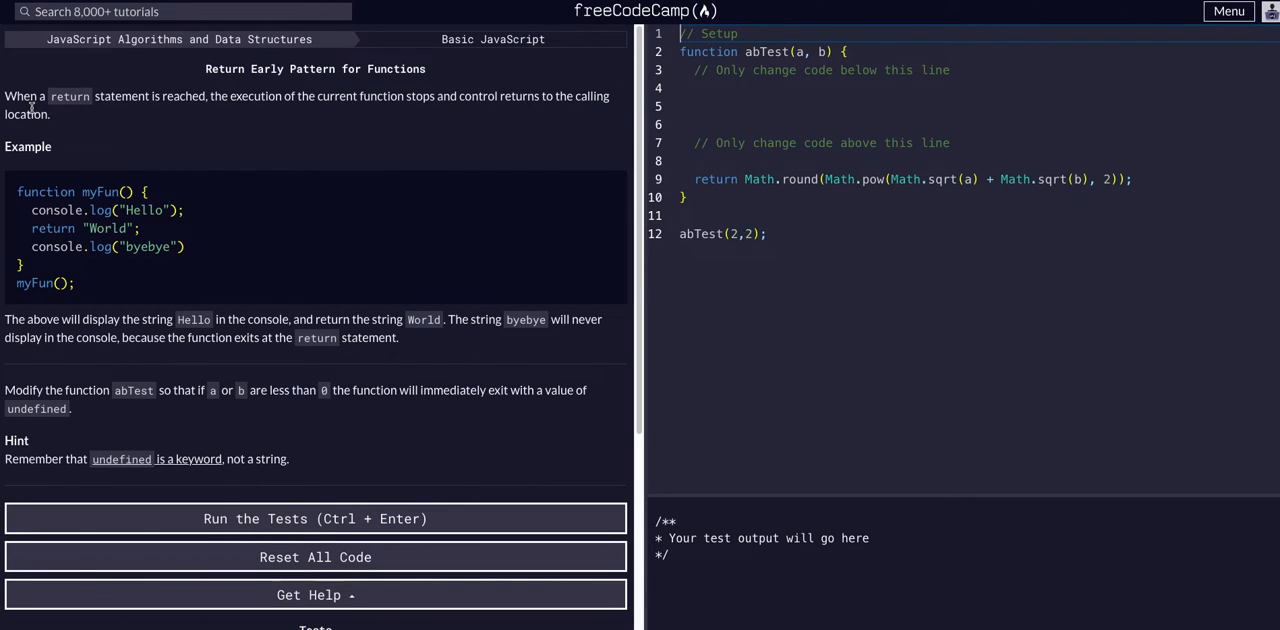
{"action": "left_click_drag", "start_coordinate": [210, 96], "coordinate": [318, 96]}
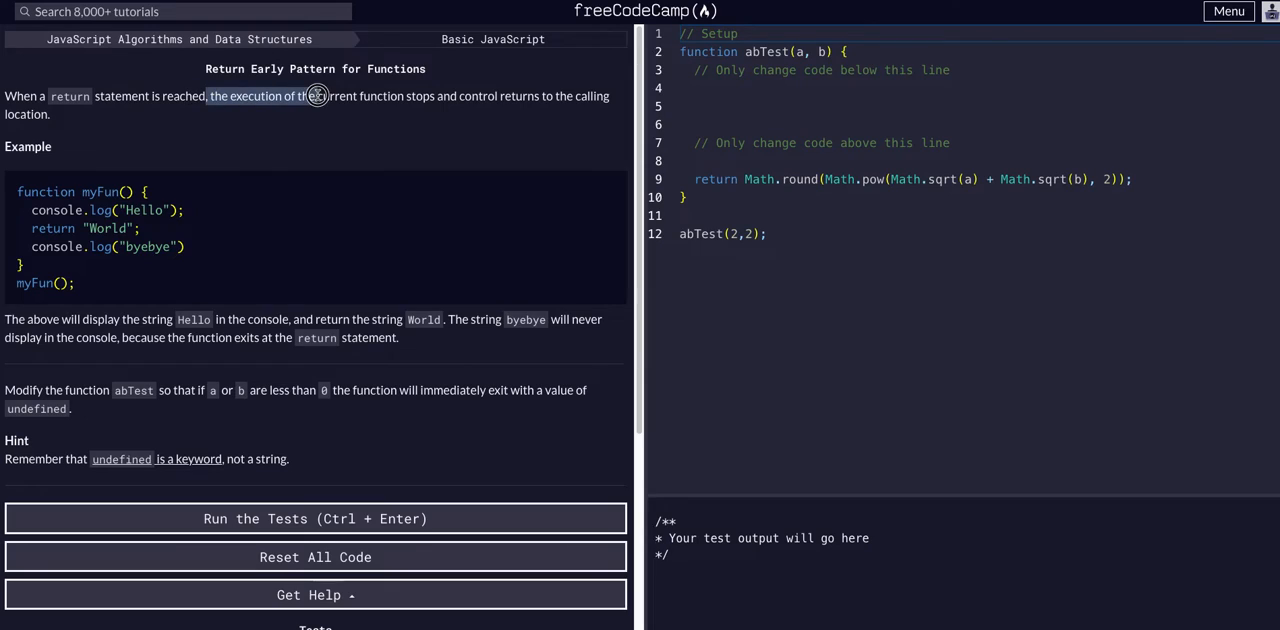
{"action": "mouse_move", "coordinate": [482, 108]}
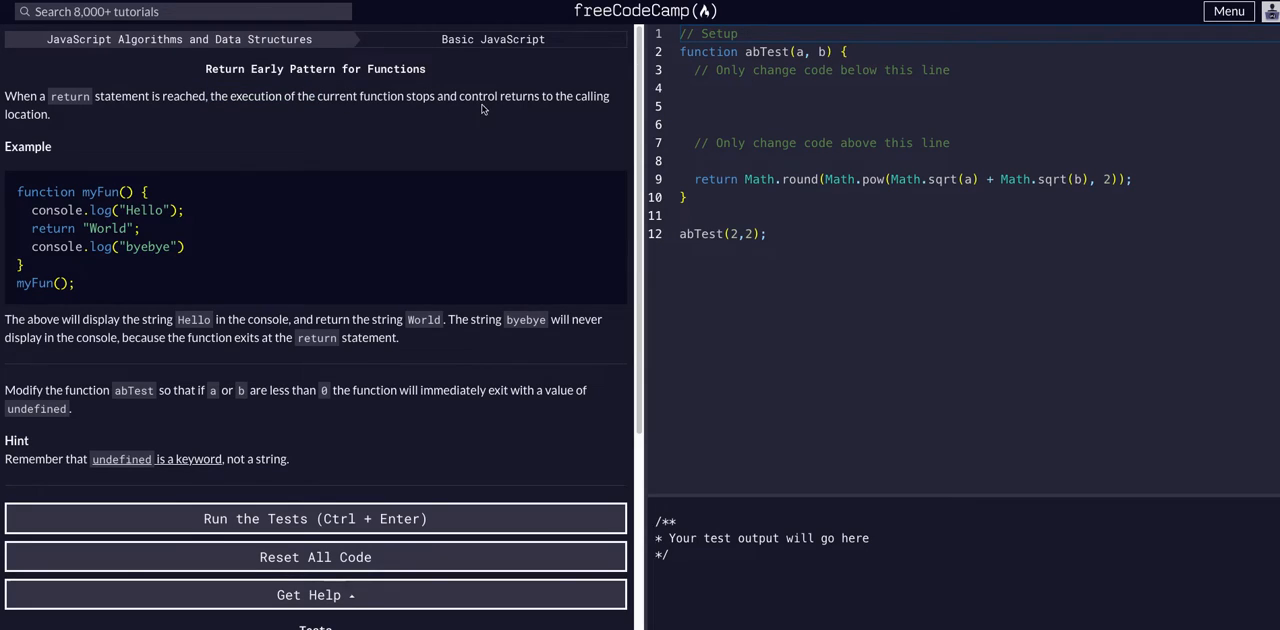
{"action": "mouse_move", "coordinate": [520, 112]}
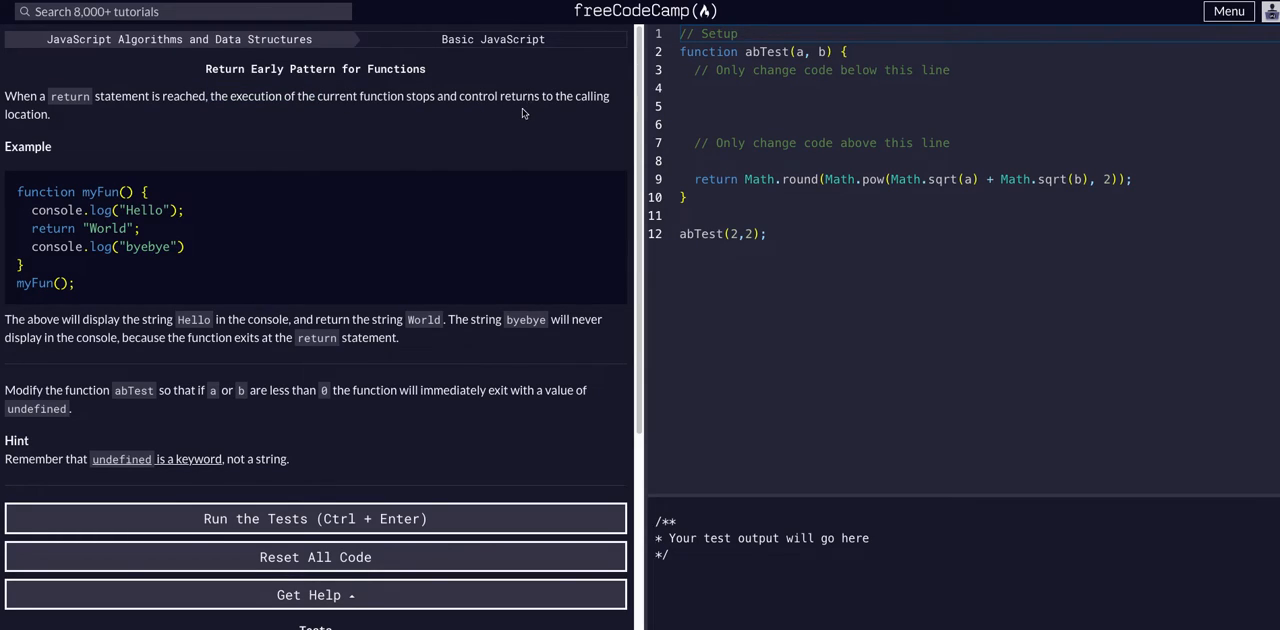
{"action": "mouse_move", "coordinate": [356, 148]}
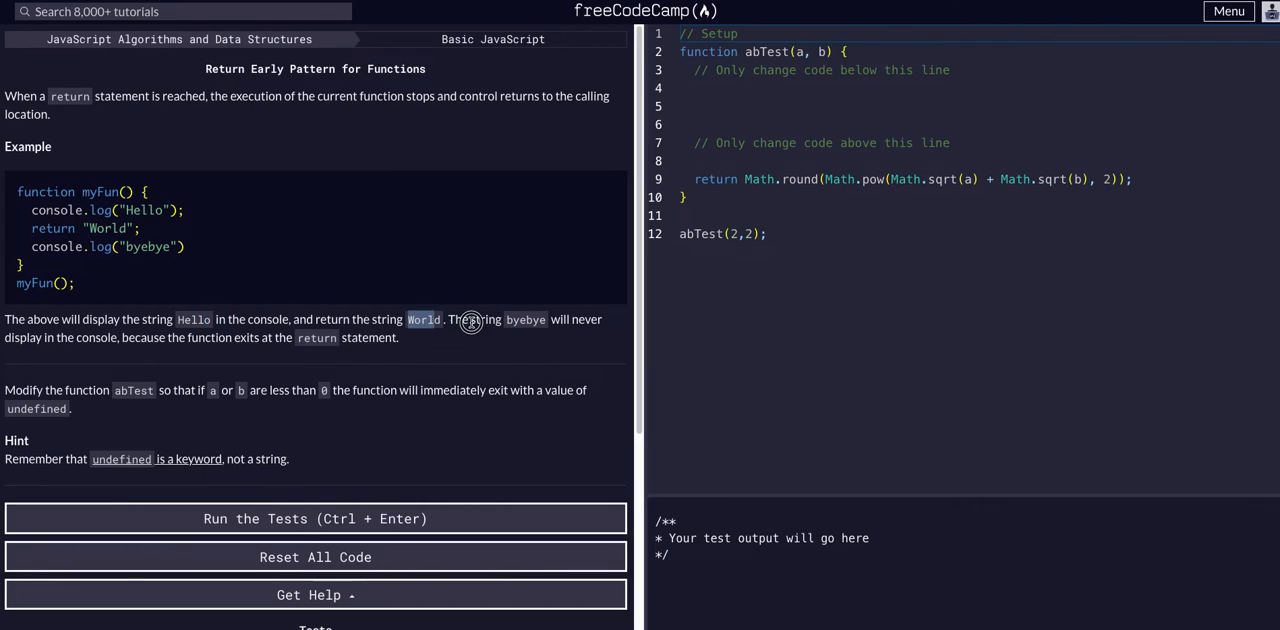
{"action": "double_click", "coordinate": [100, 248]}
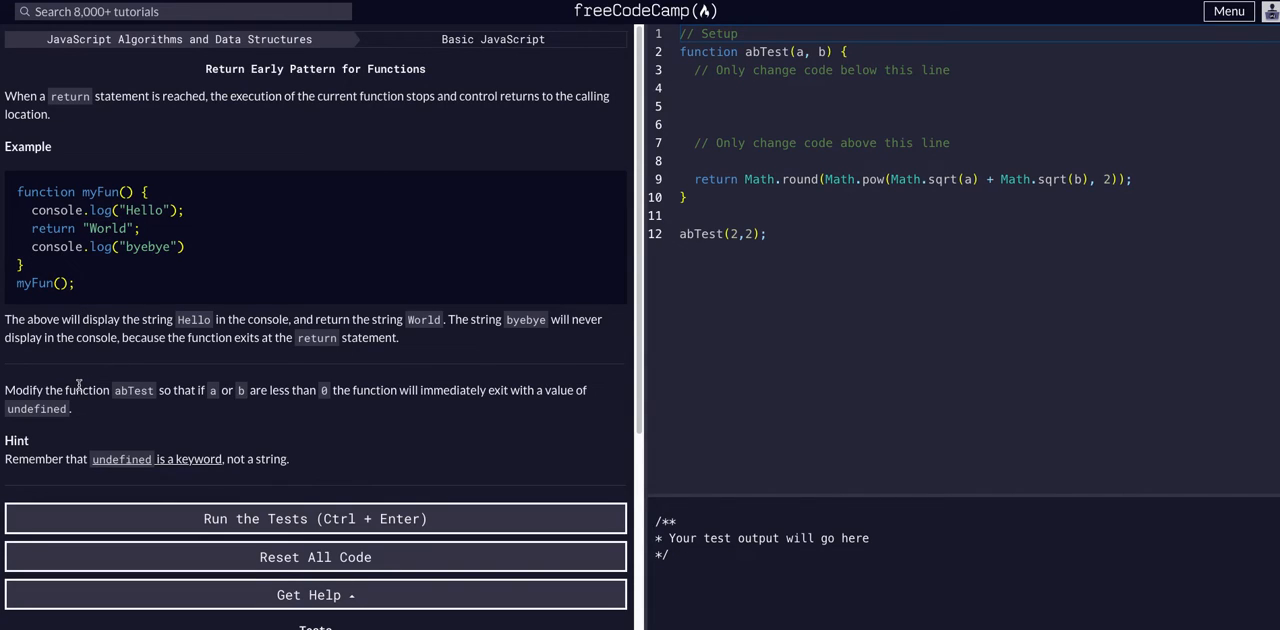
{"action": "double_click", "coordinate": [24, 390]}
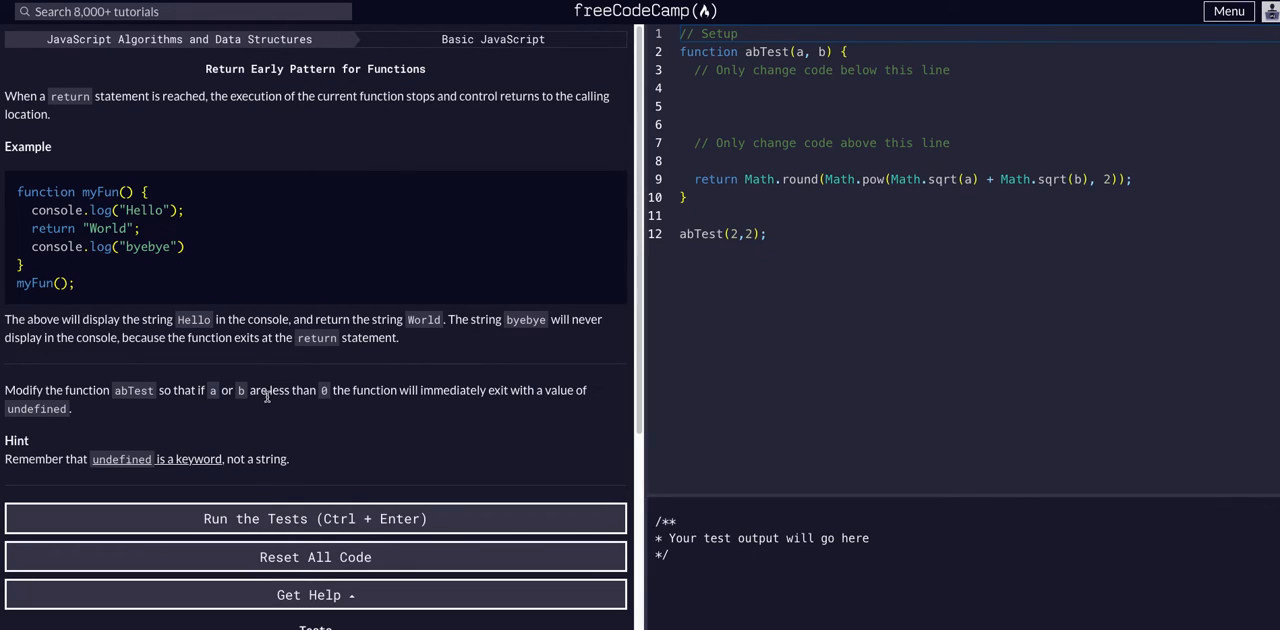
{"action": "mouse_move", "coordinate": [516, 390]}
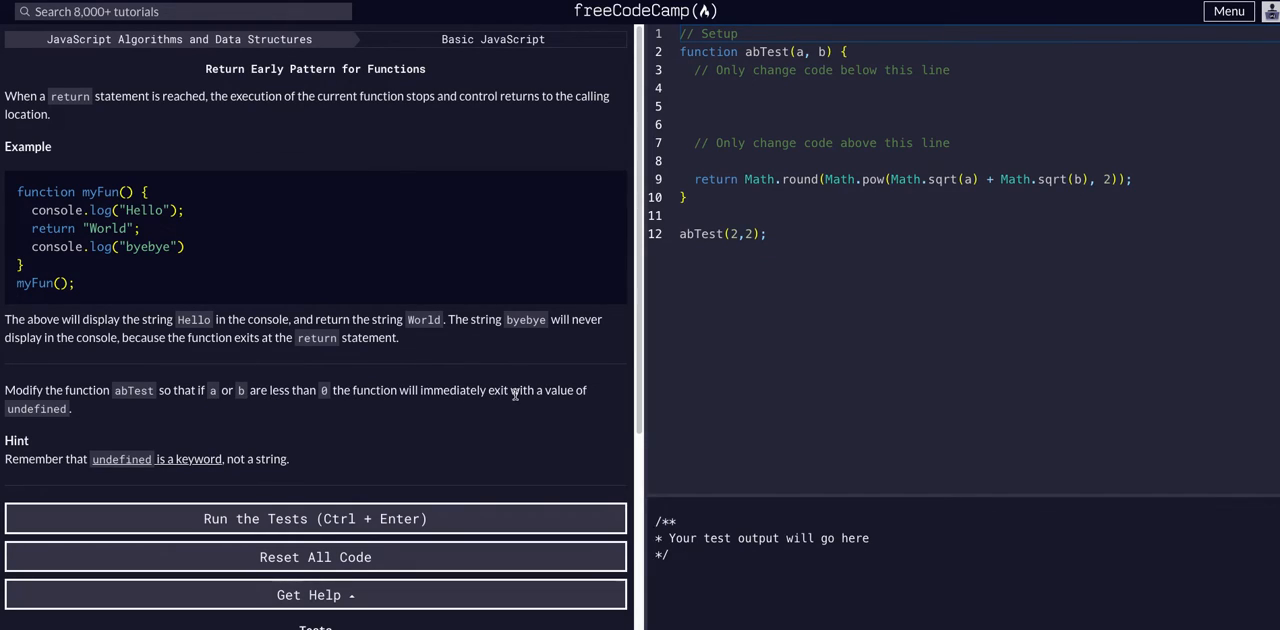
{"action": "mouse_move", "coordinate": [124, 430]}
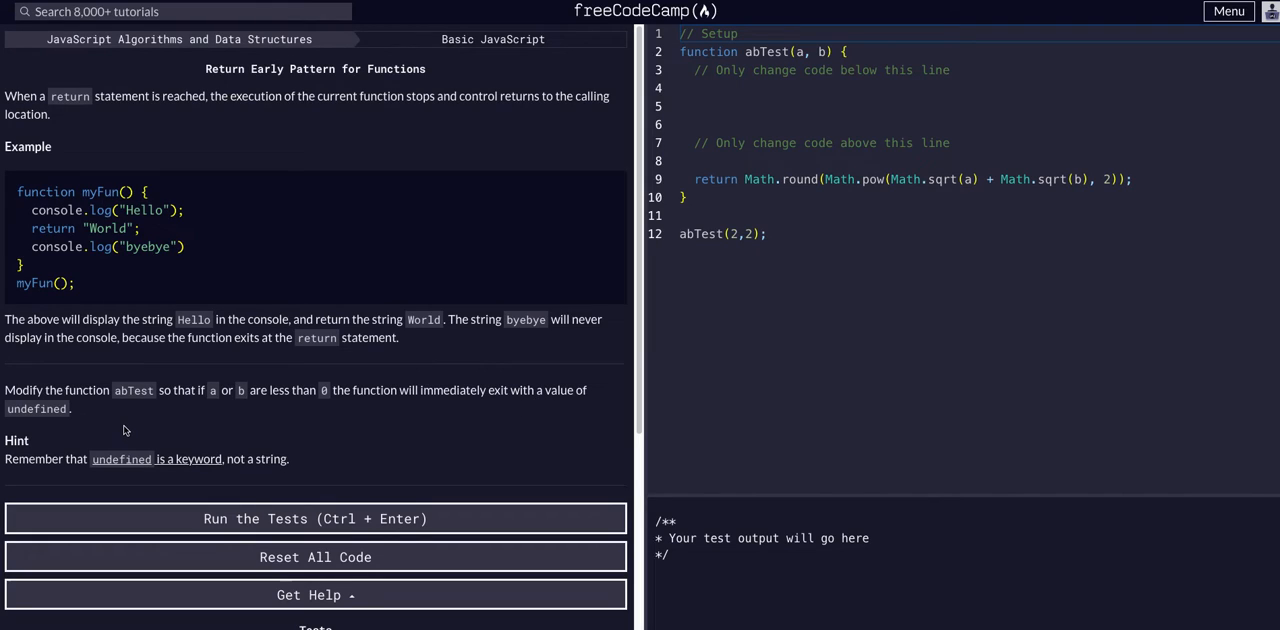
{"action": "mouse_move", "coordinate": [56, 458]}
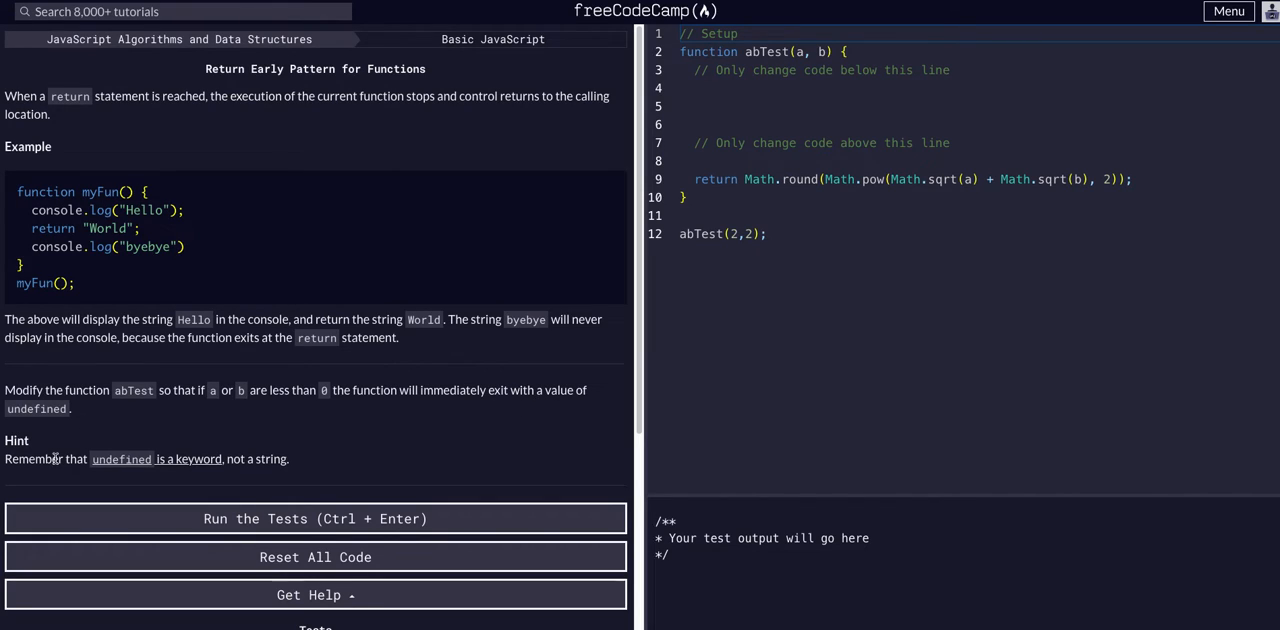
{"action": "left_click_drag", "start_coordinate": [64, 458], "coordinate": [176, 458]}
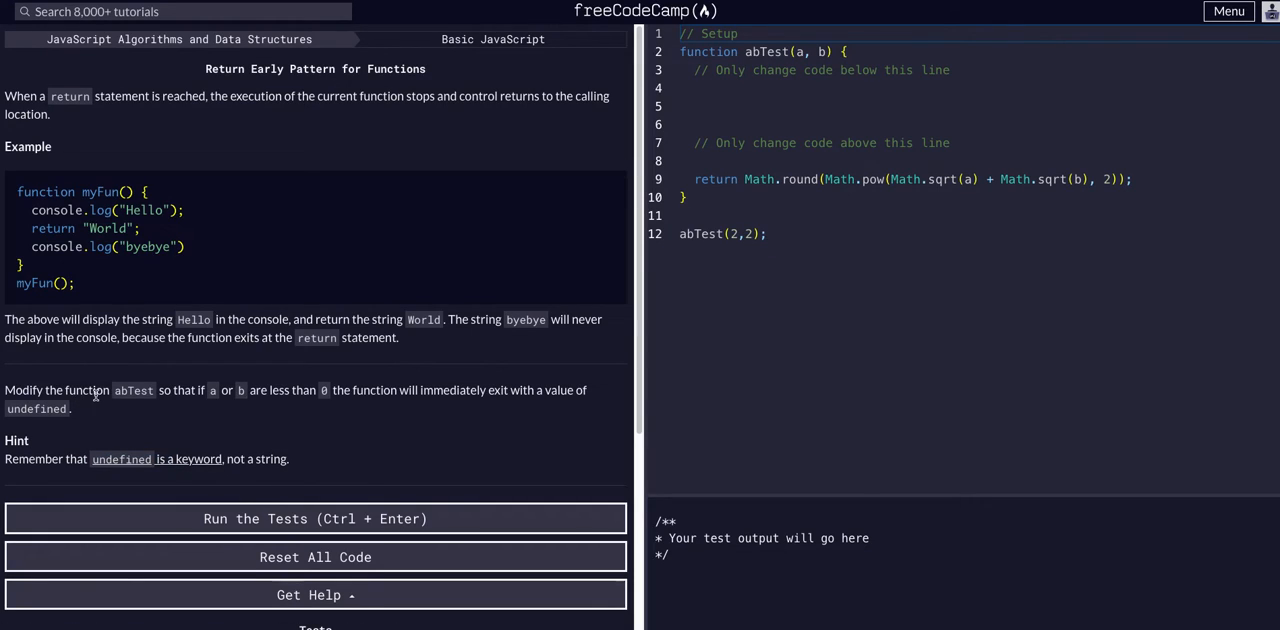
{"action": "mouse_move", "coordinate": [568, 300]}
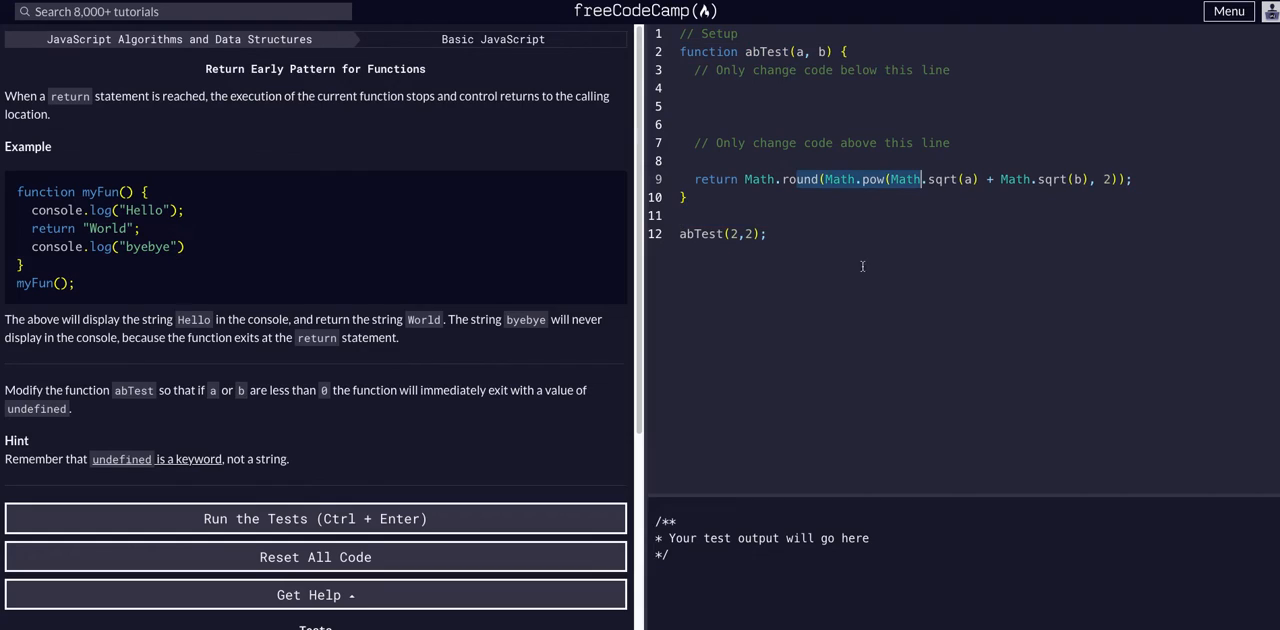
Add 'if (a < 0 || b < 0) { return undefined; }' inside abTest under the comment.
{"action": "left_click", "coordinate": [856, 88]}
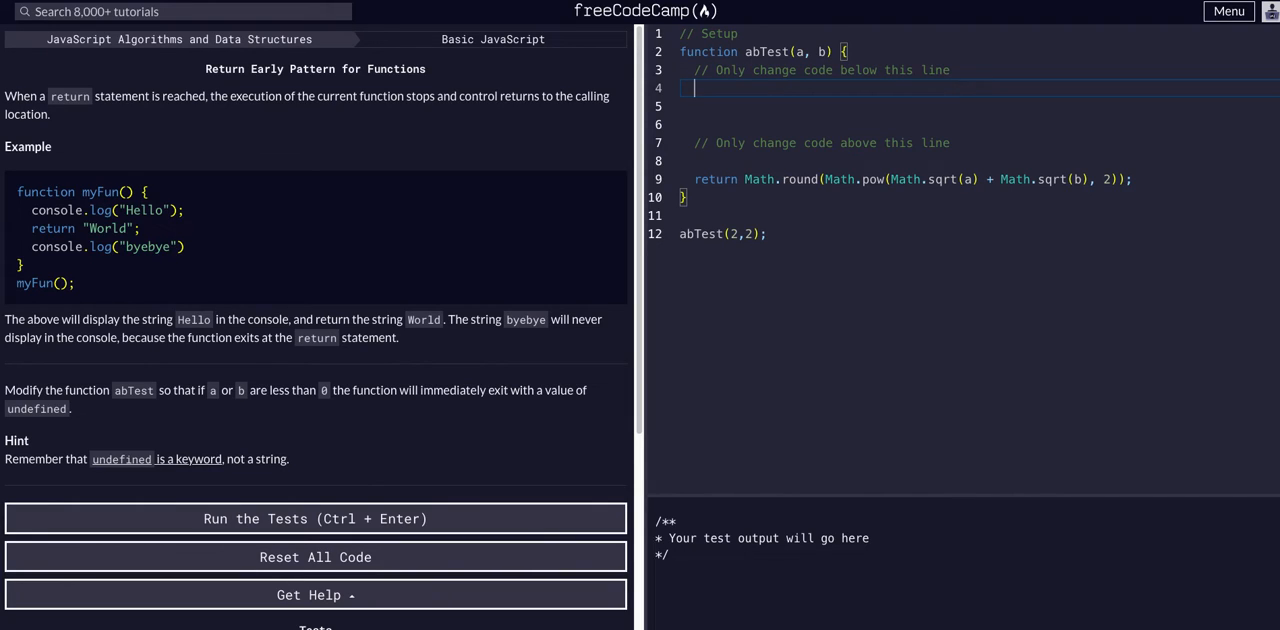
{"action": "type", "text": "if ()"}
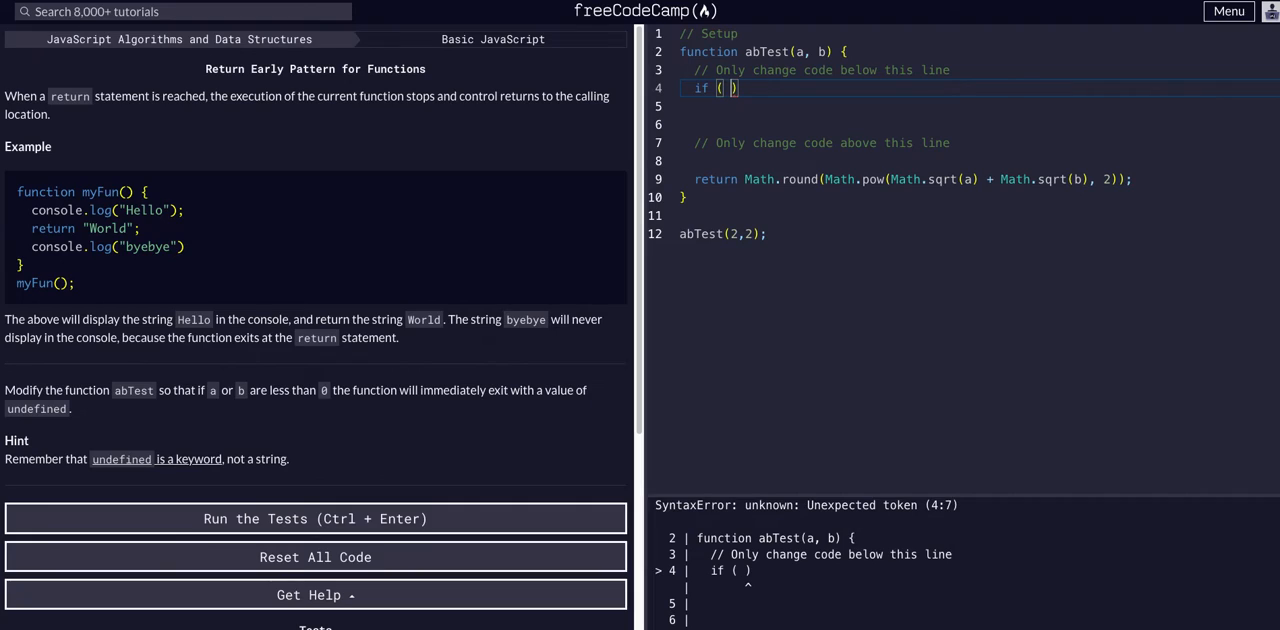
{"action": "type", "text": "a"}
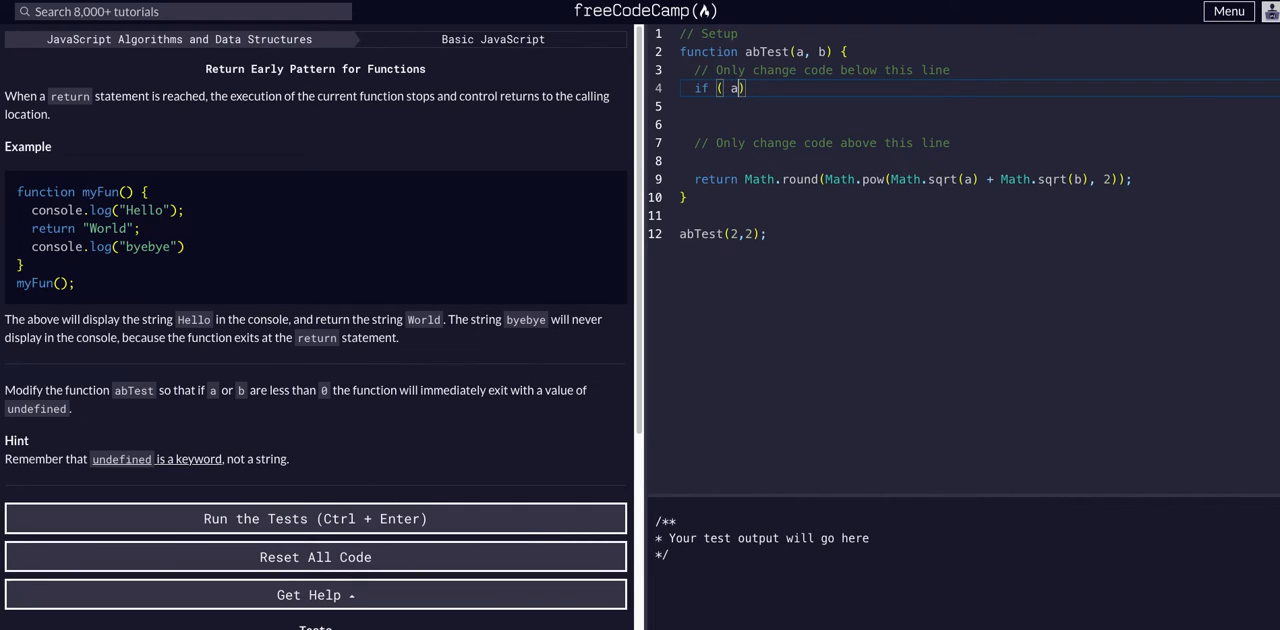
{"action": "type", "text": "\" \""}
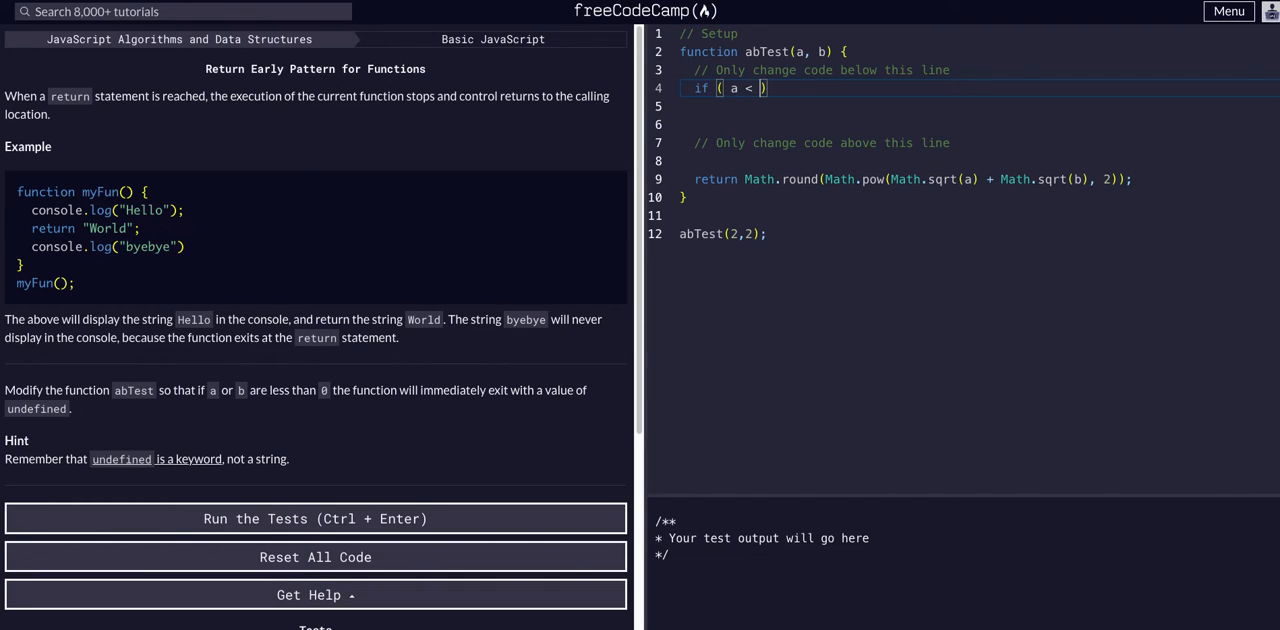
{"action": "type", "text": "0"}
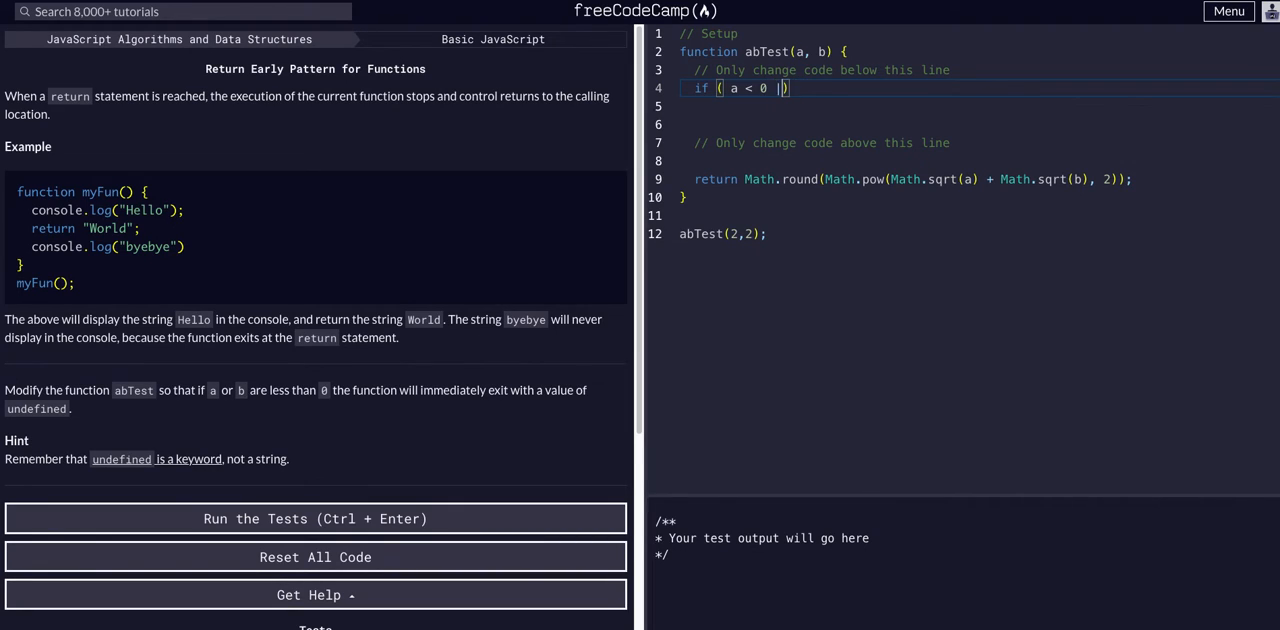
{"action": "type", "text": "b < 0"}
{"action": "type", "text": "return u"}
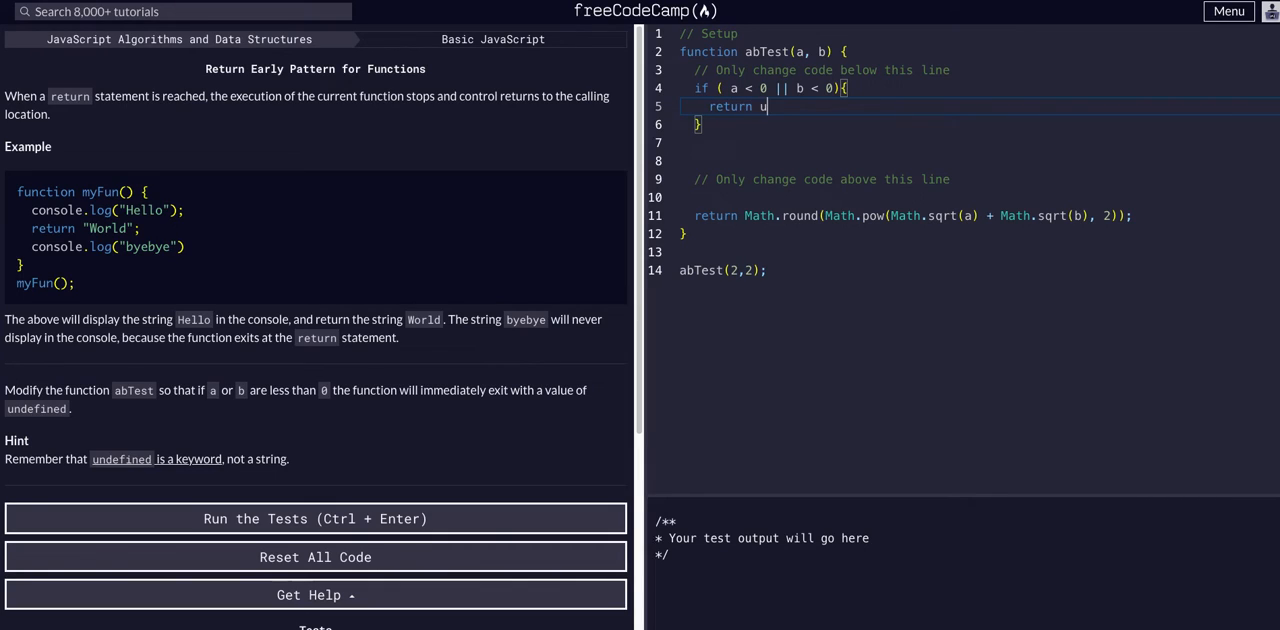
{"action": "type", "text": "ndefined"}
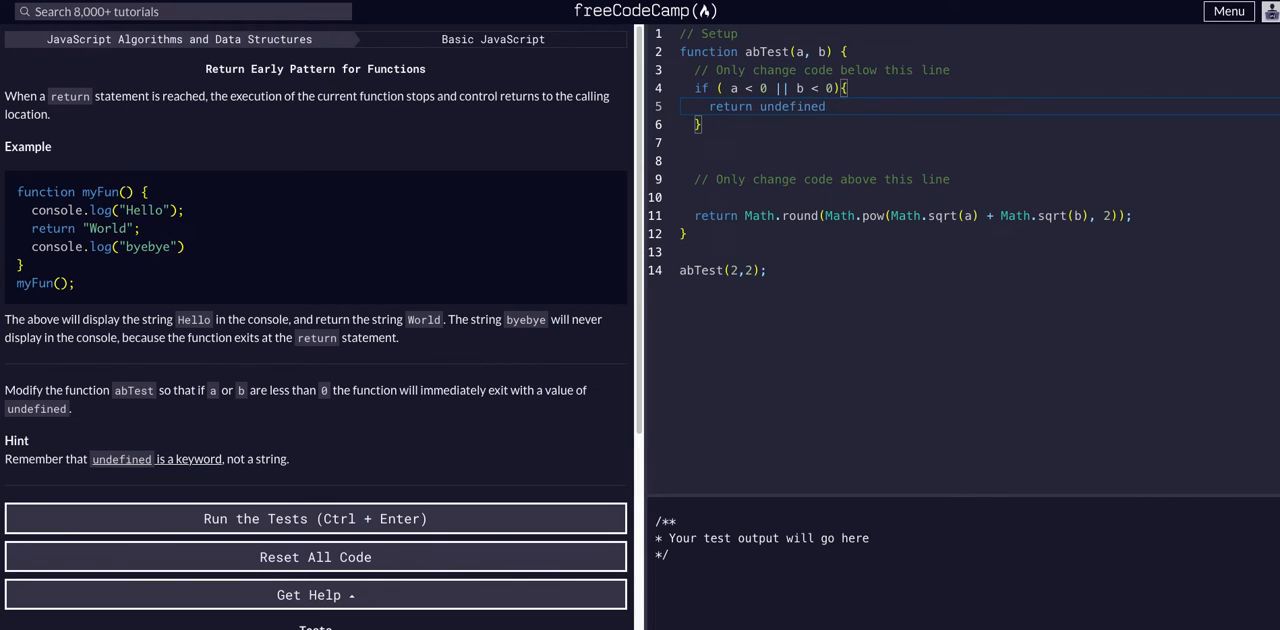
{"action": "double_click", "coordinate": [792, 106]}
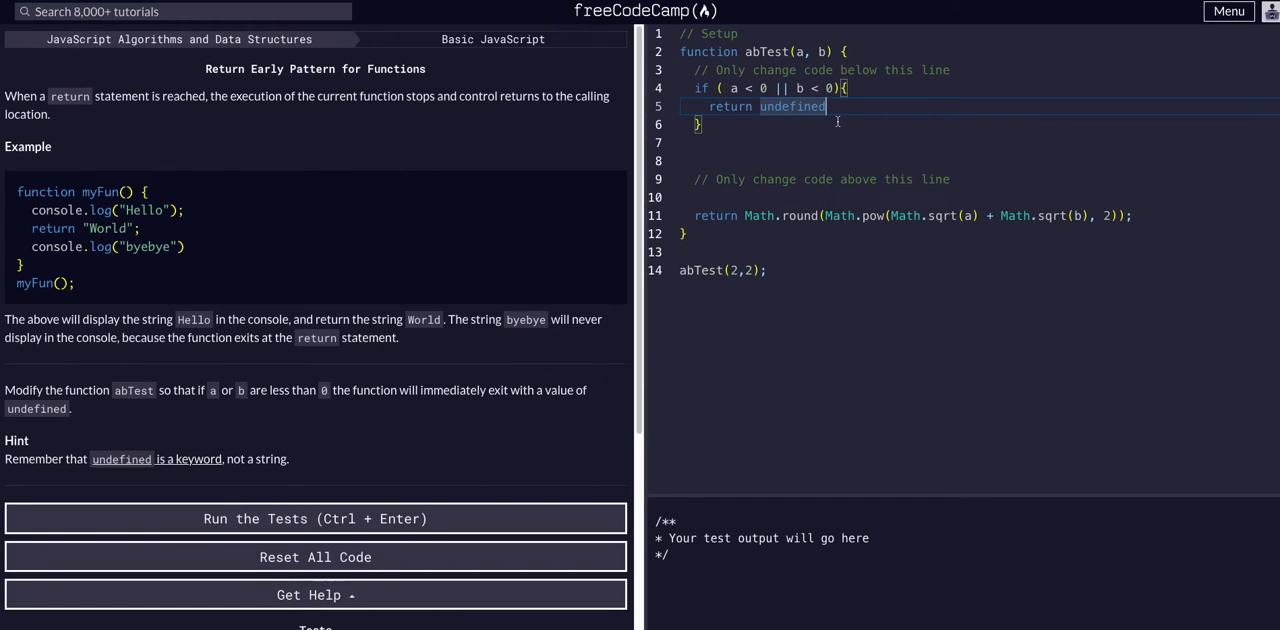
{"action": "type", "text": ";"}
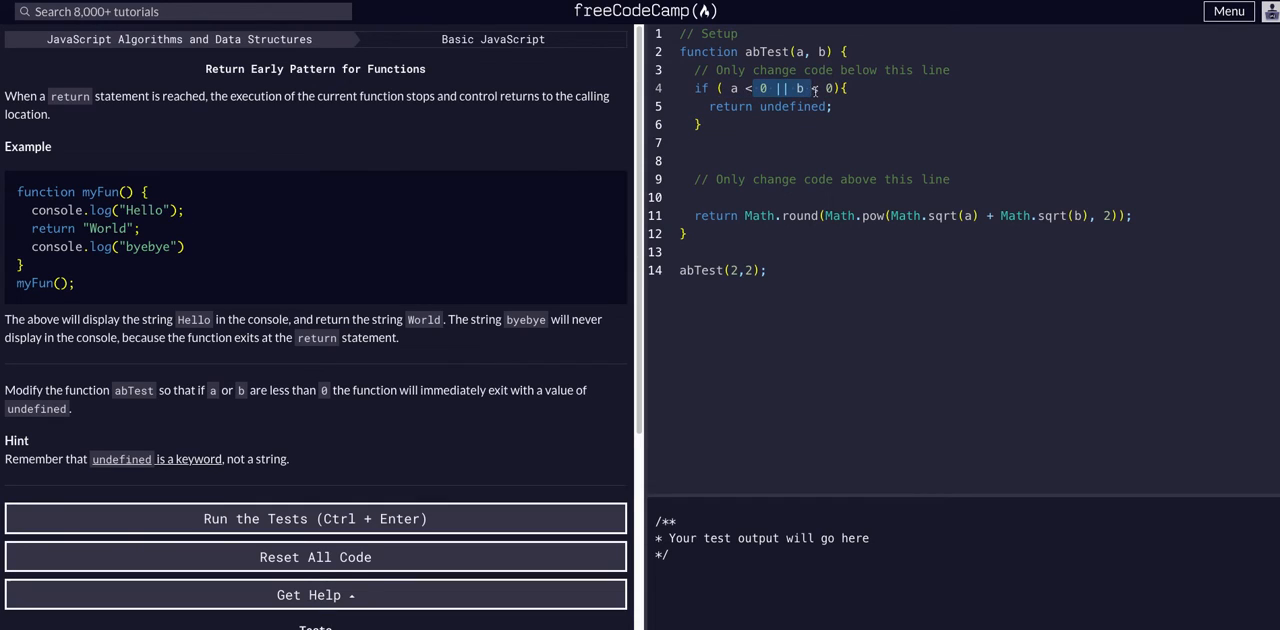
Run the challenge tests and dismiss the success message.
{"action": "left_click", "coordinate": [816, 88]}
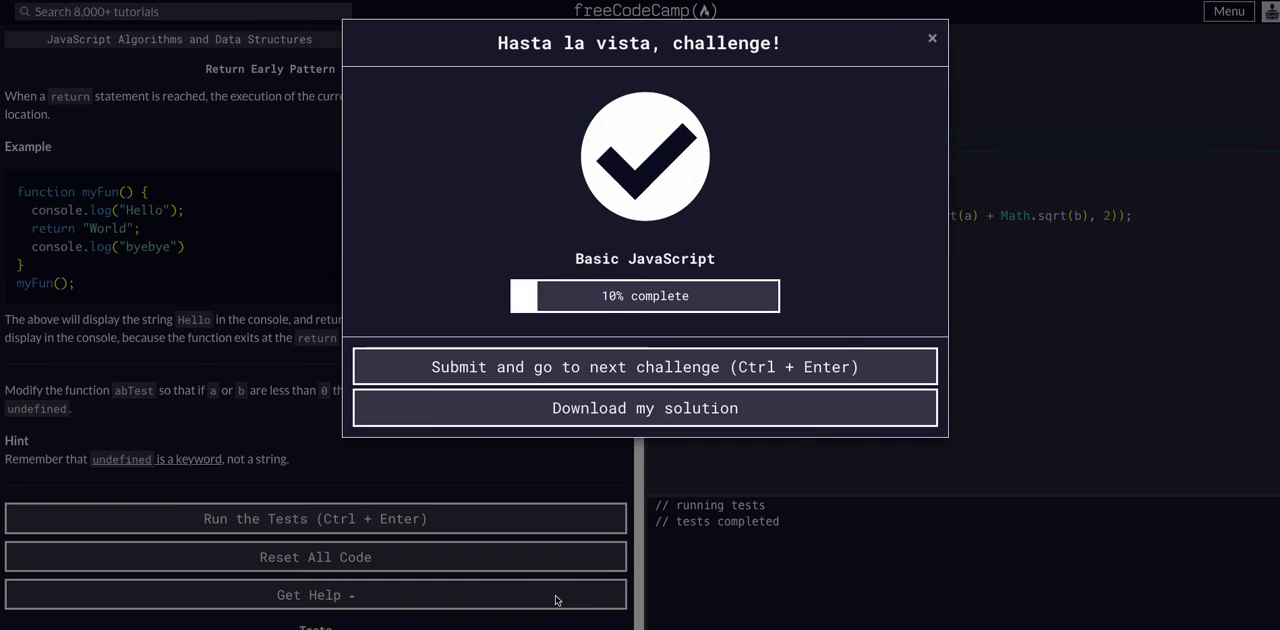
{"action": "left_click", "coordinate": [932, 38]}
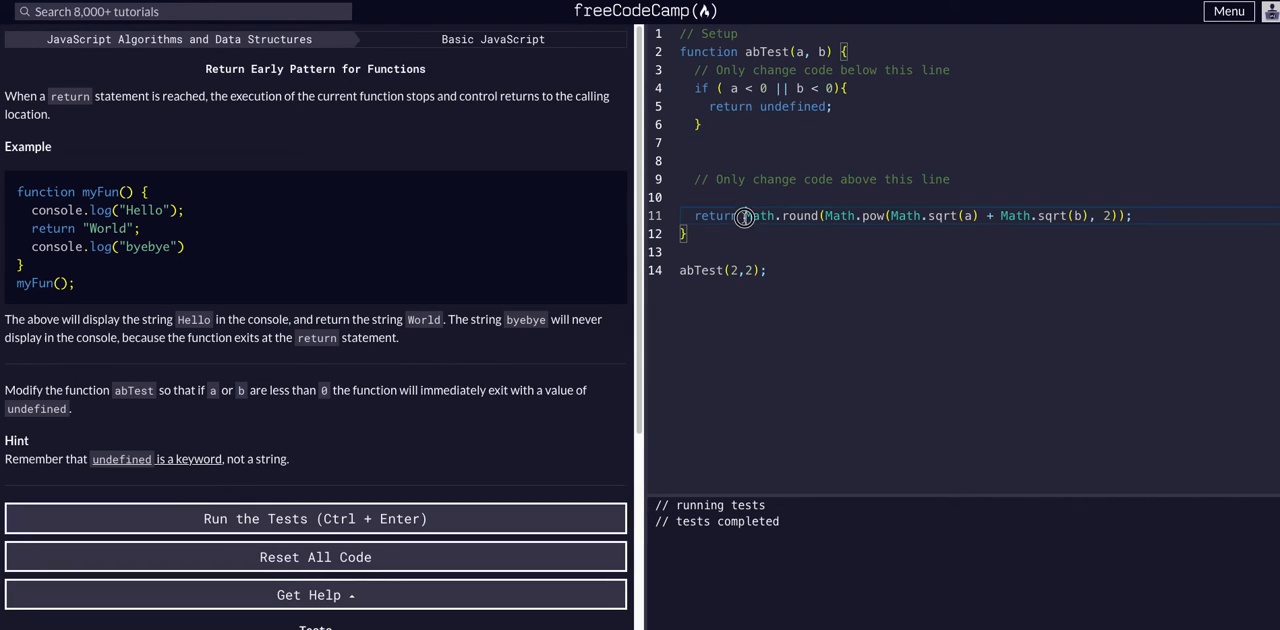
Wrap the final abTest call in console.log().
{"action": "double_click", "coordinate": [760, 216]}
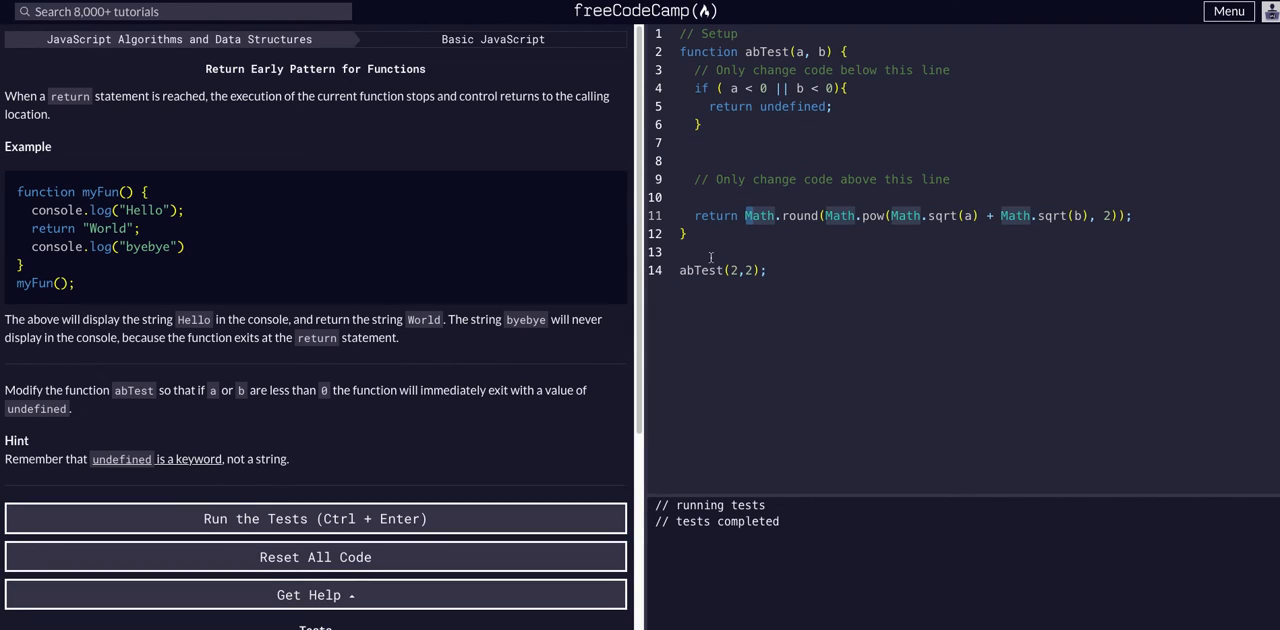
{"action": "type", "text": "console.log("}
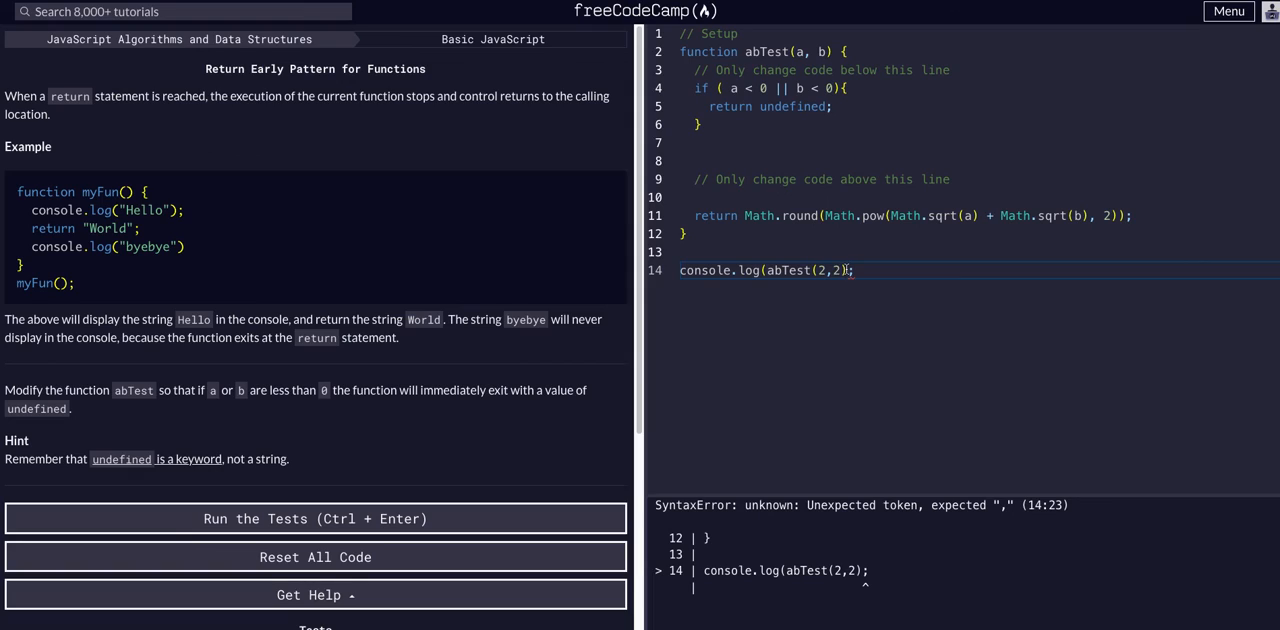
{"action": "type", "text": ")"}
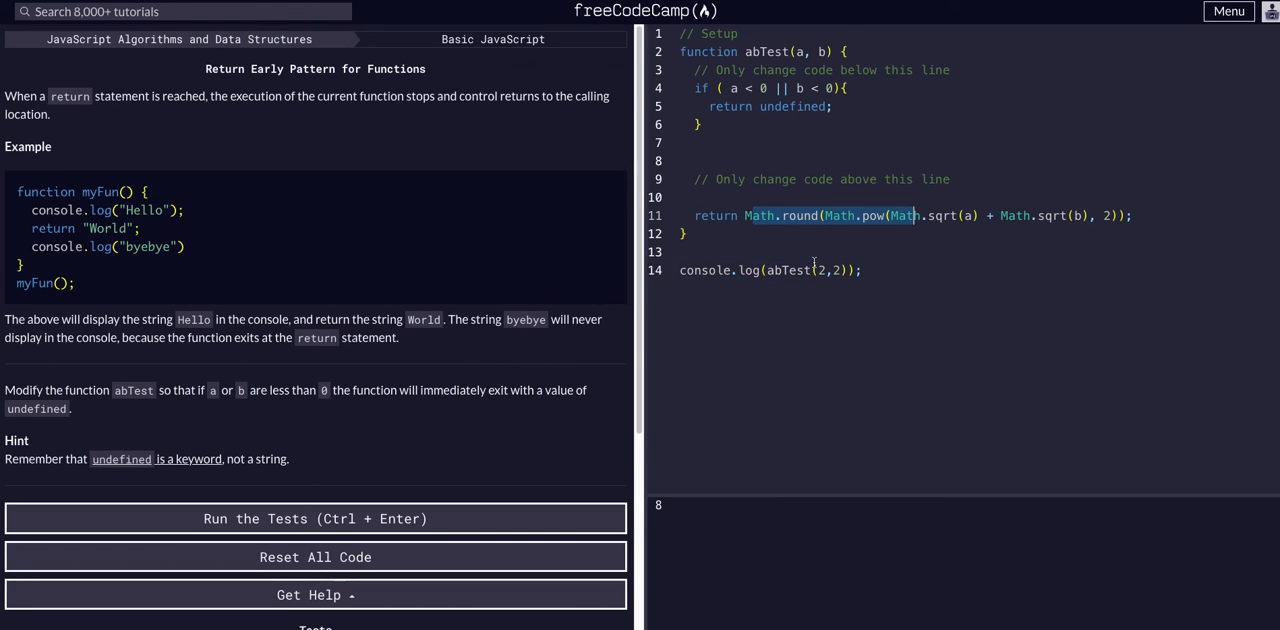
Change the call arguments to 1,-2 and rerun the tests, printing undefined.
{"action": "left_click", "coordinate": [822, 270]}
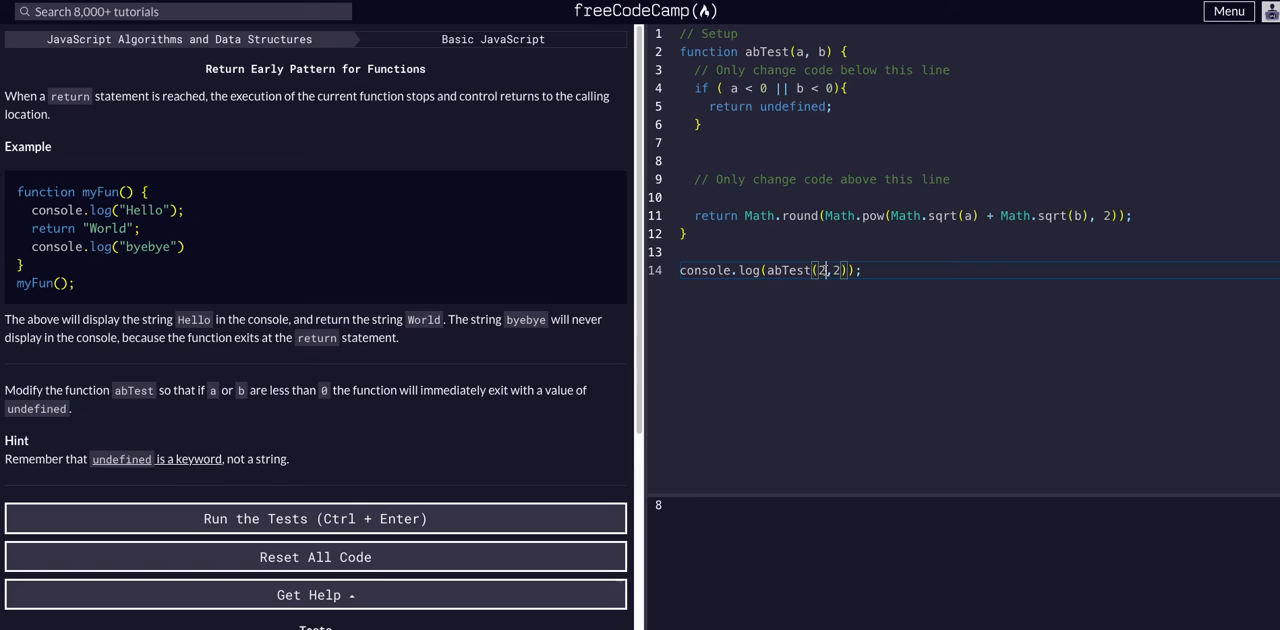
{"action": "type", "text": "-1"}
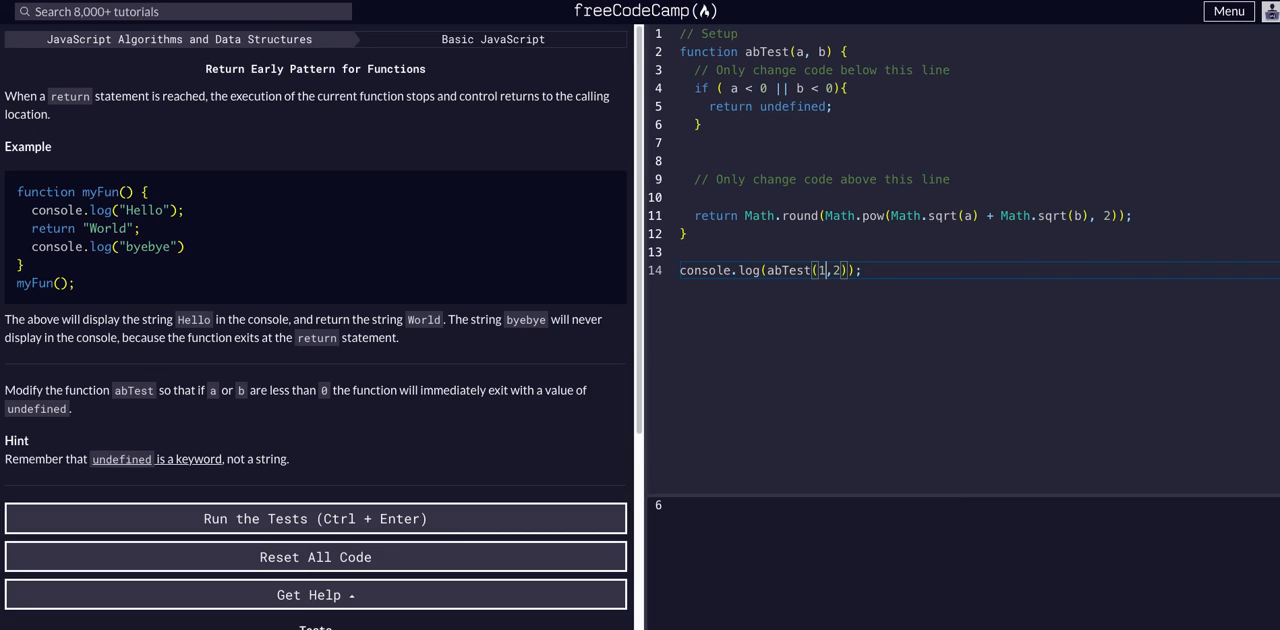
{"action": "type", "text": "-"}
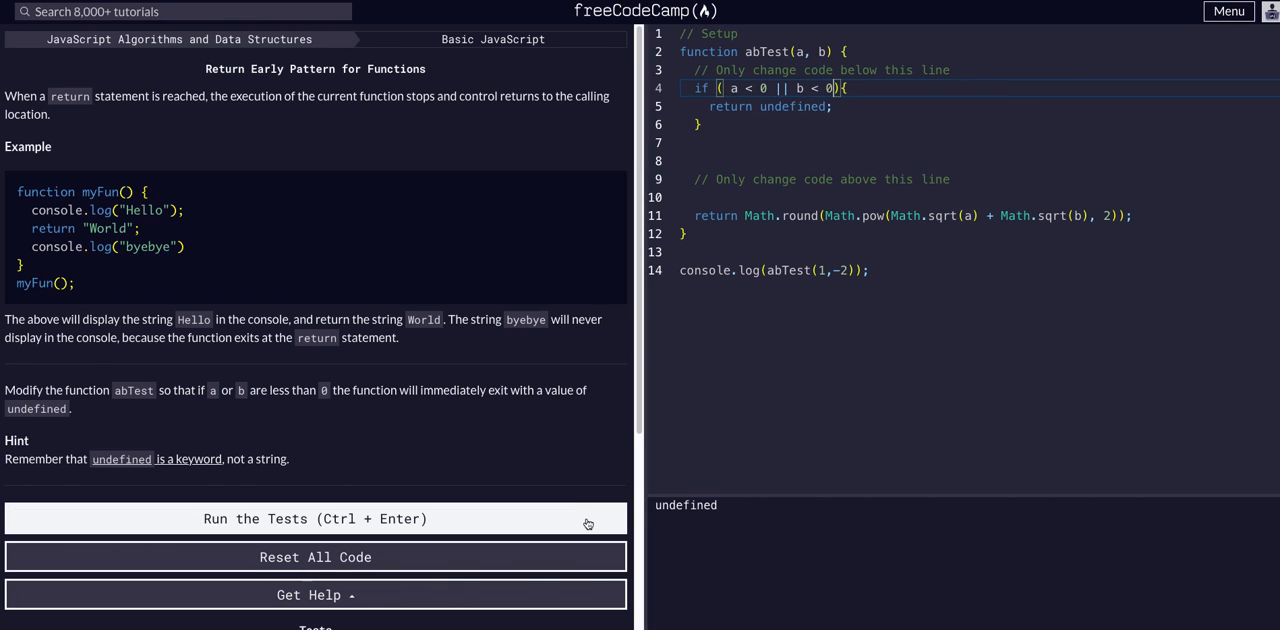
{"action": "left_click", "coordinate": [316, 518]}
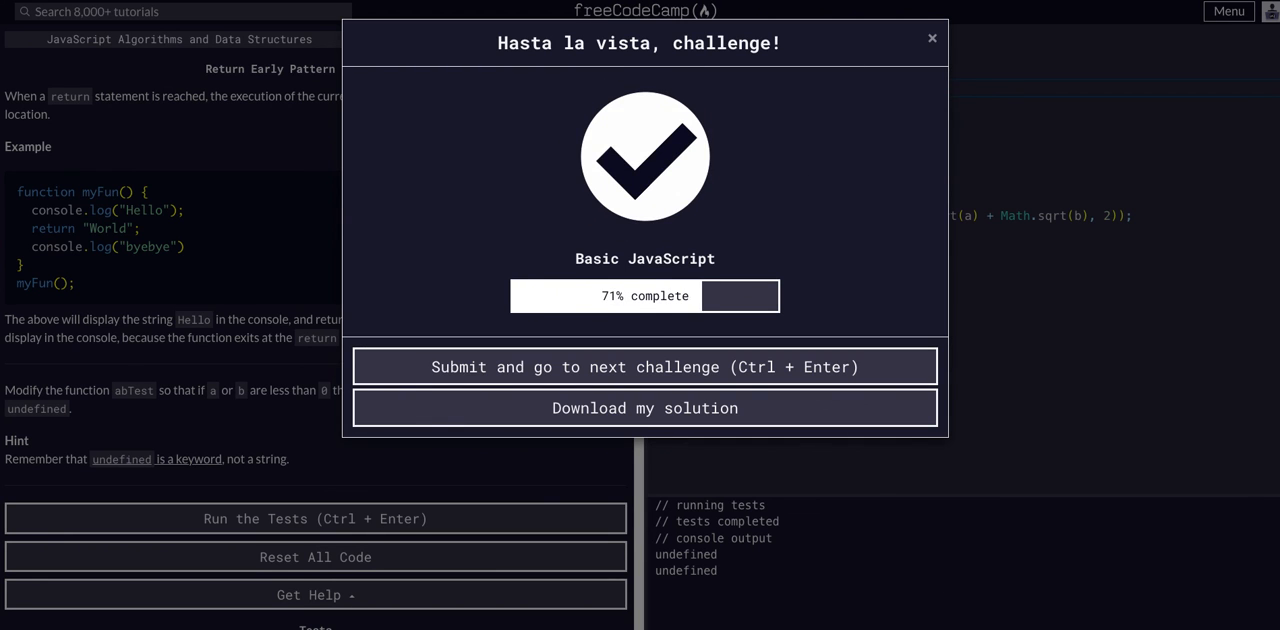